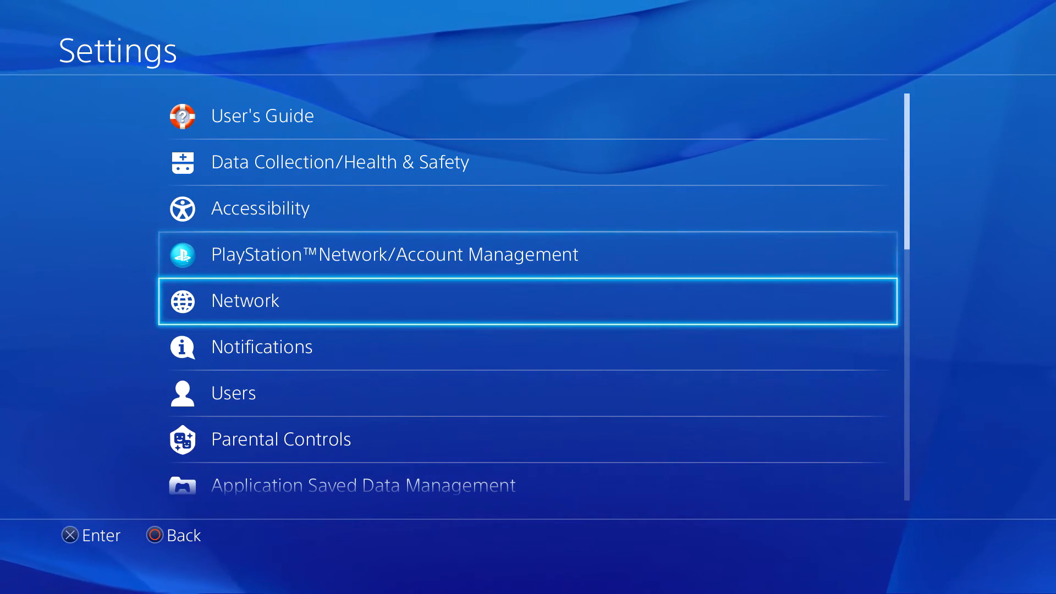
Confirm Yes on the Restore PS4 screen, accepting the restart and initialisation
scroll("down", 3)
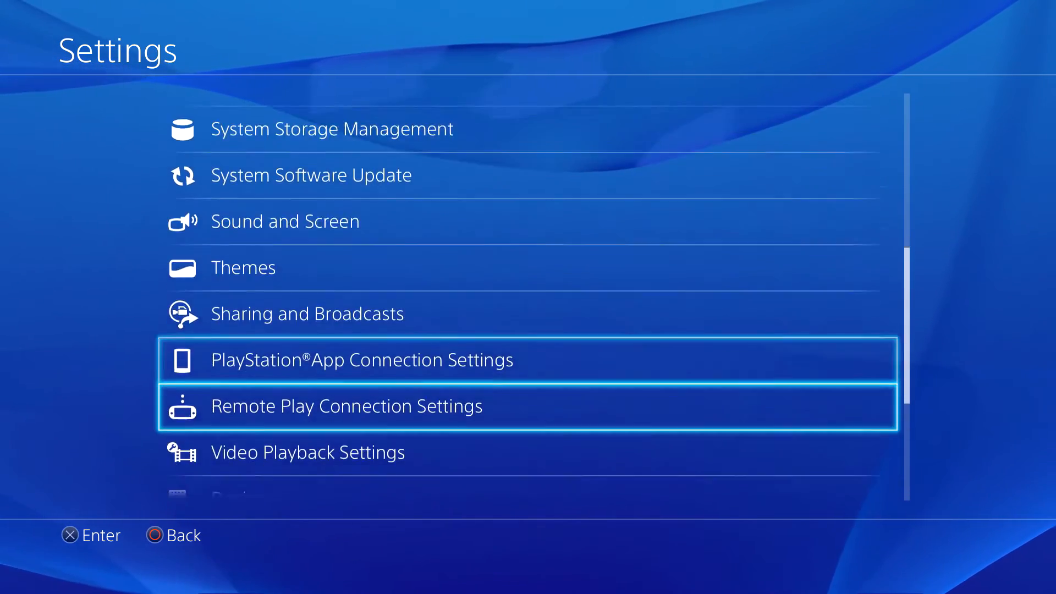
scroll("down", 3)
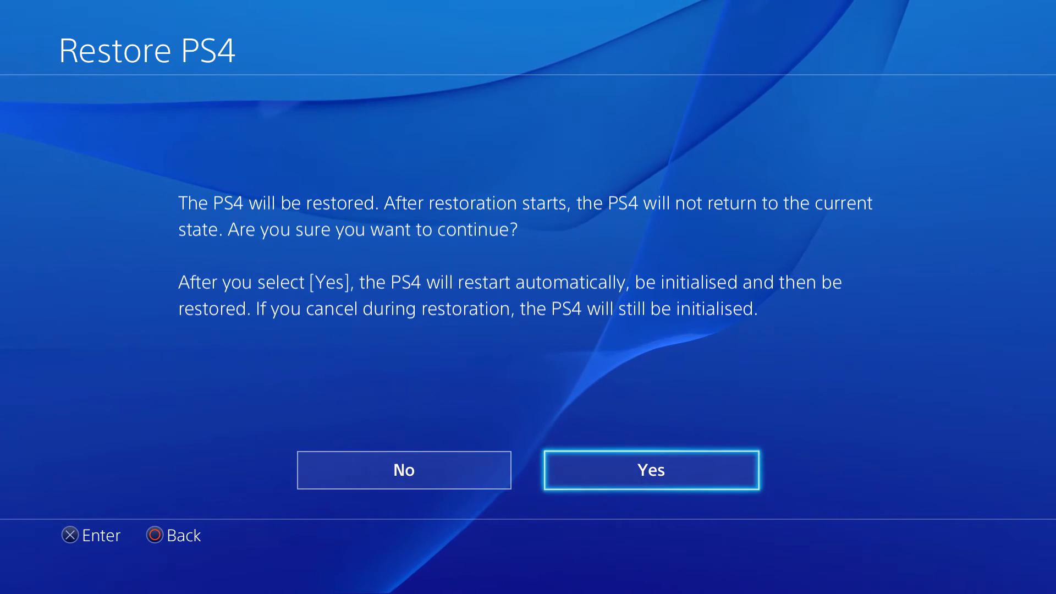
left_click(651, 469)
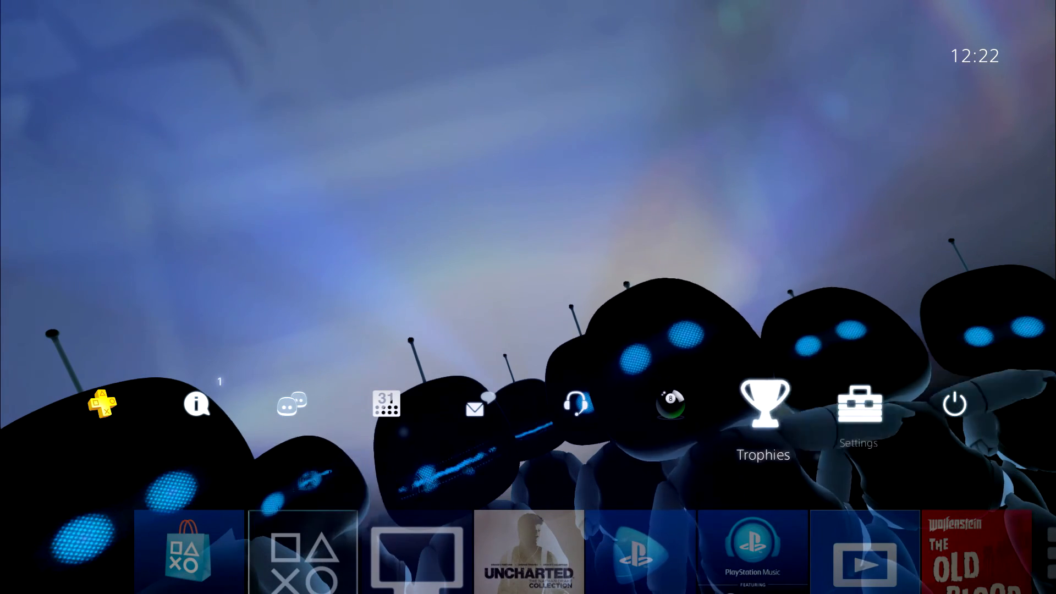
Select Settings from the home screen's function area
left_click(858, 405)
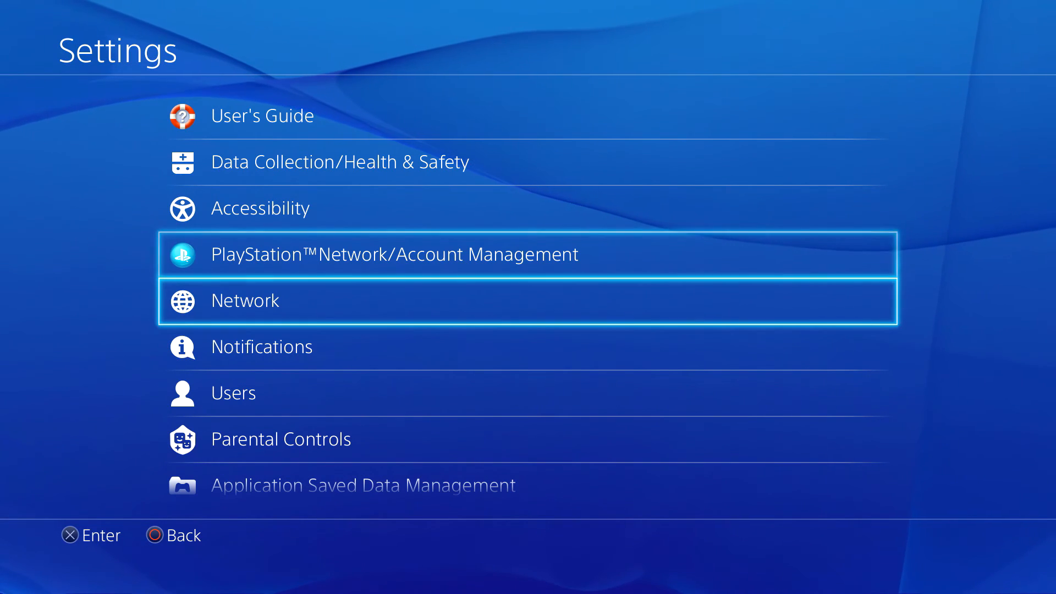
Scroll down in Settings and open System Storage Management
scroll("down", 3)
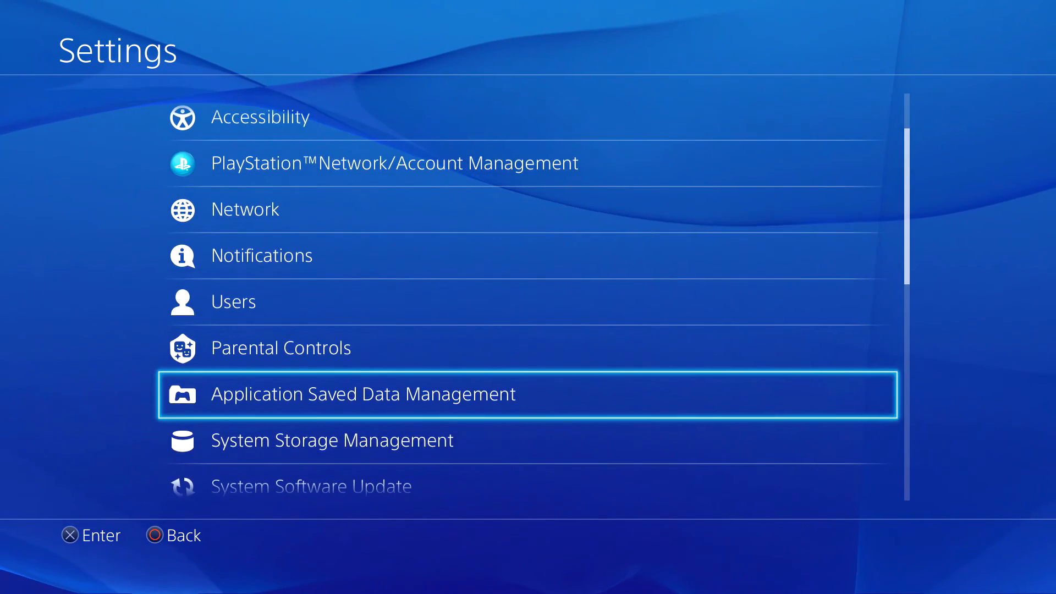
left_click(332, 441)
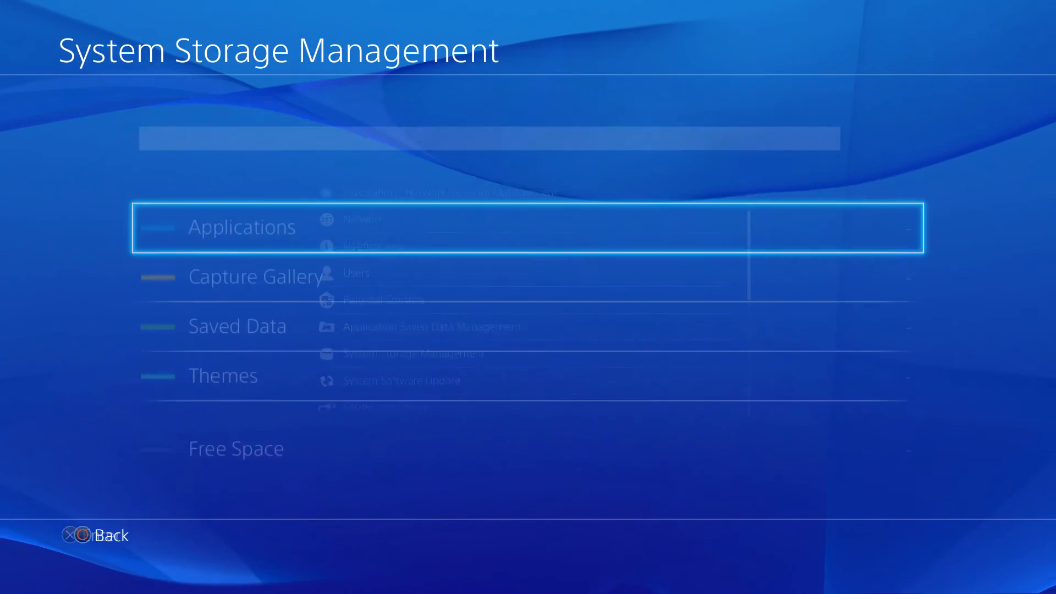